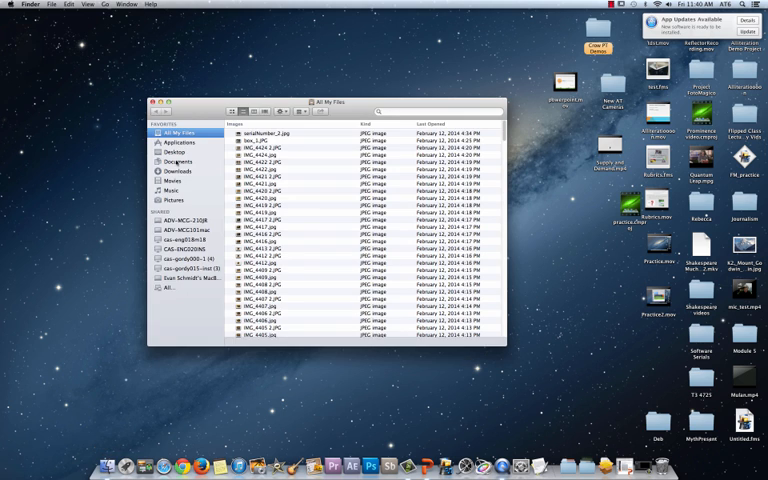
- Launch QuickTime Player from the Applications folder in the Finder sidebar
click(176, 142)
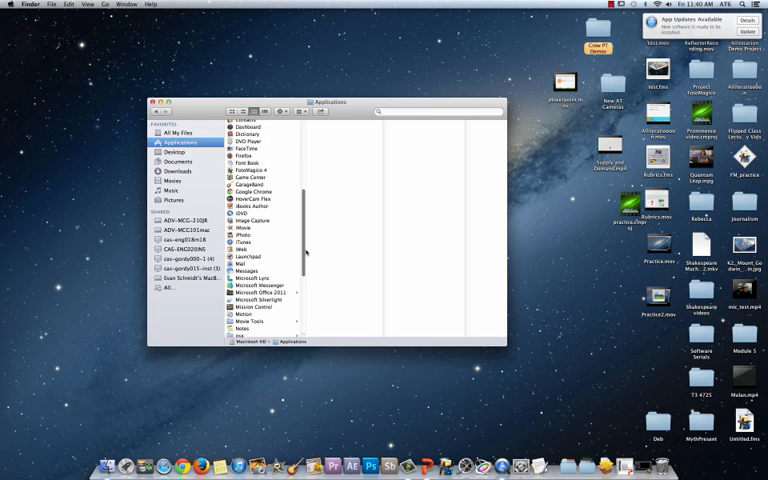
scroll(down, 3)
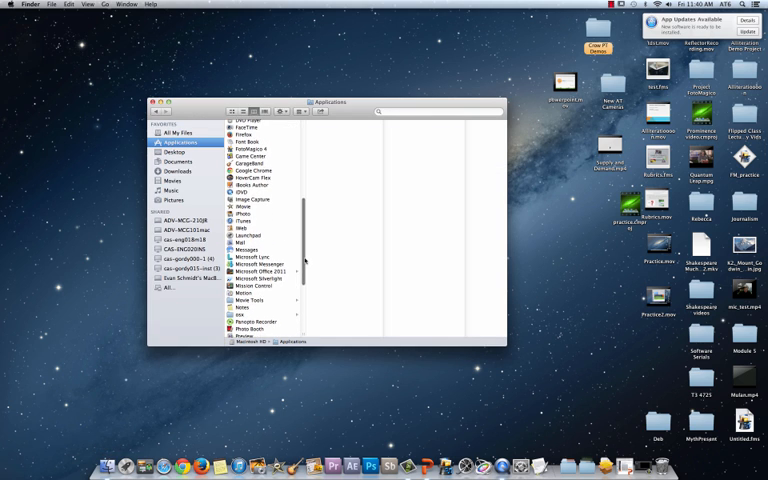
click(252, 284)
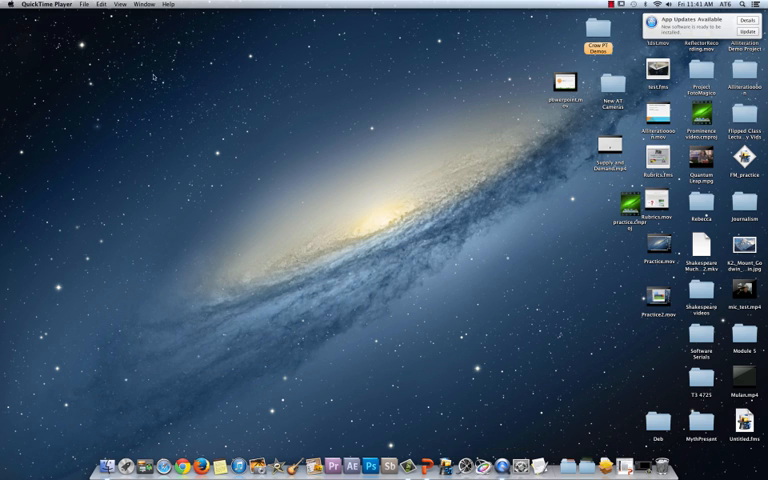
- Start a New Screen Recording from the File menu and show its recording options
click(84, 4)
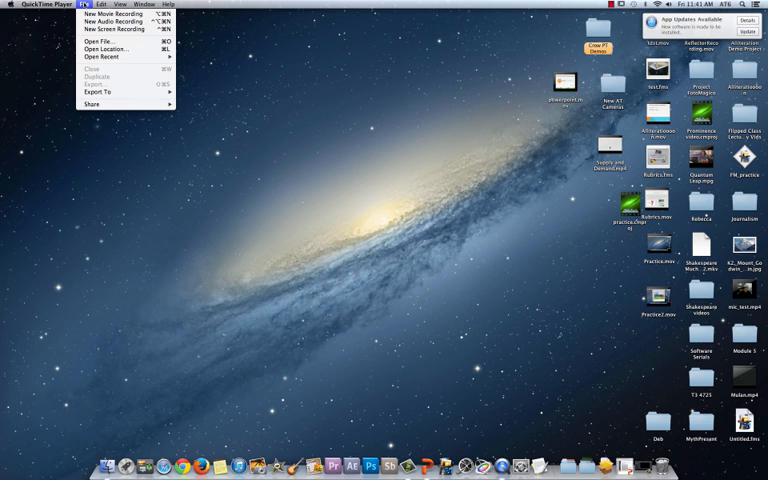
click(112, 28)
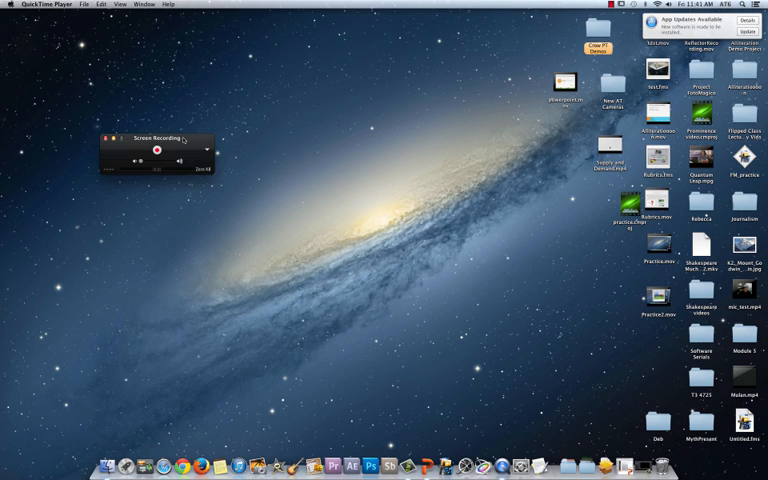
click(156, 148)
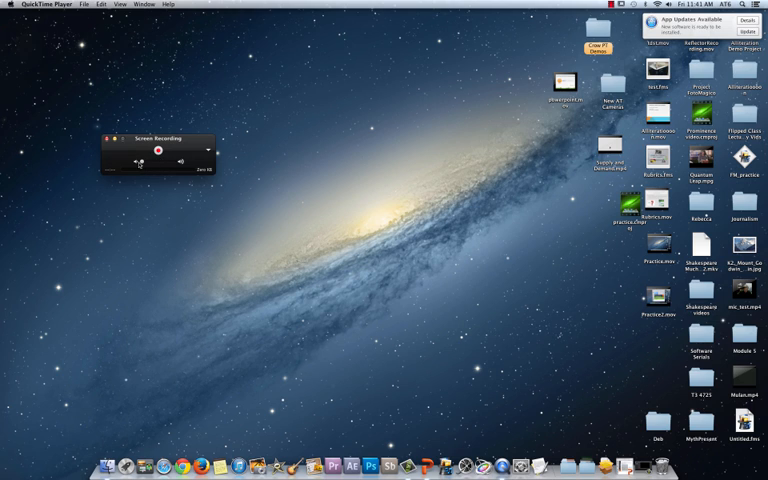
click(208, 148)
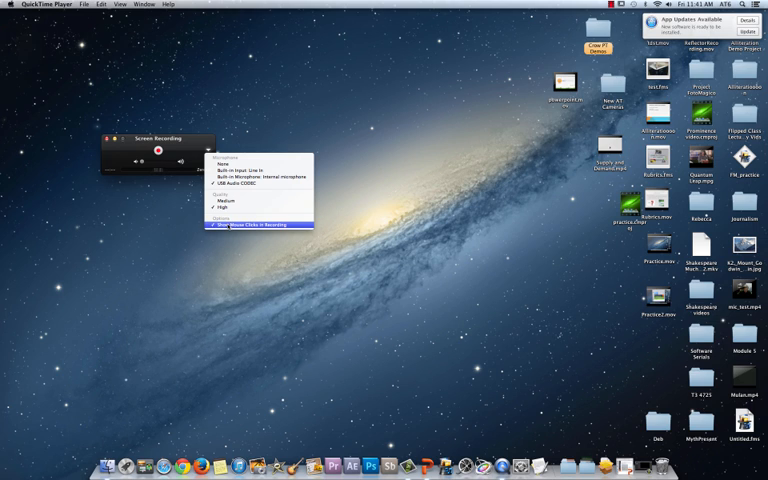
mouse_move(264, 176)
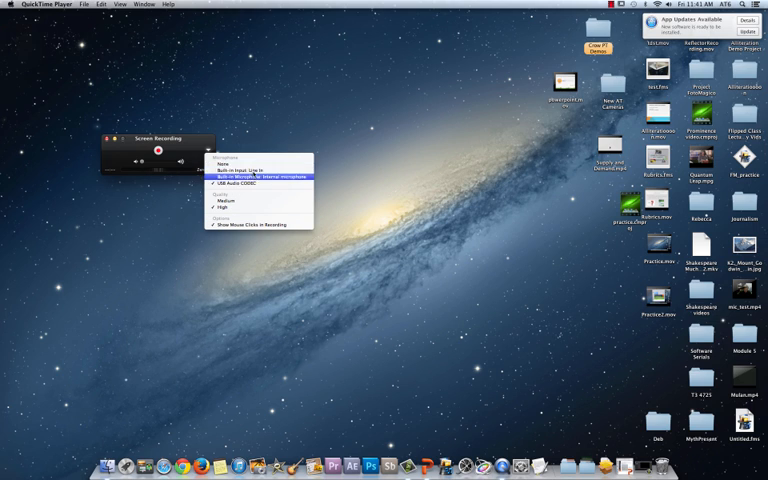
mouse_move(256, 184)
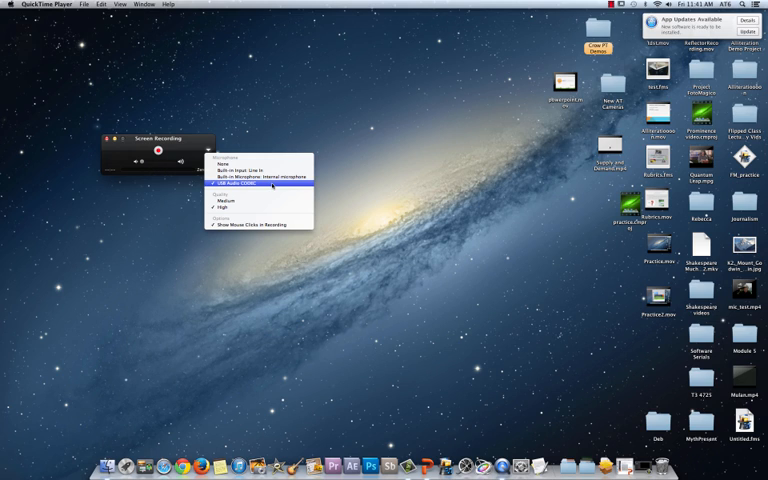
mouse_move(258, 176)
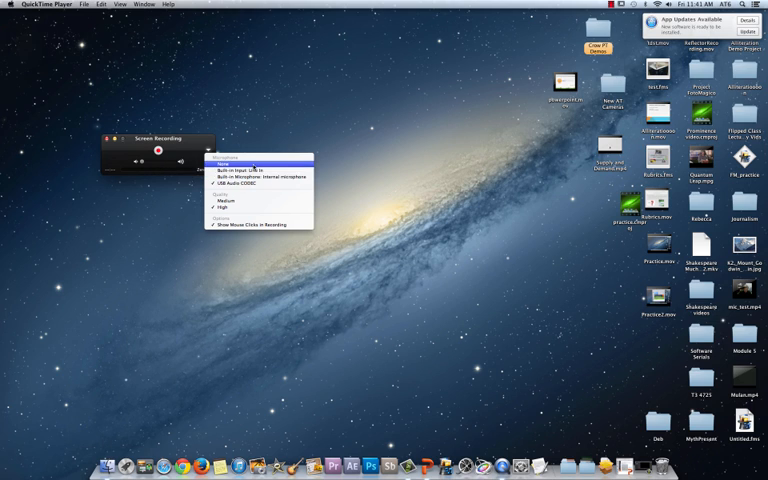
mouse_move(260, 208)
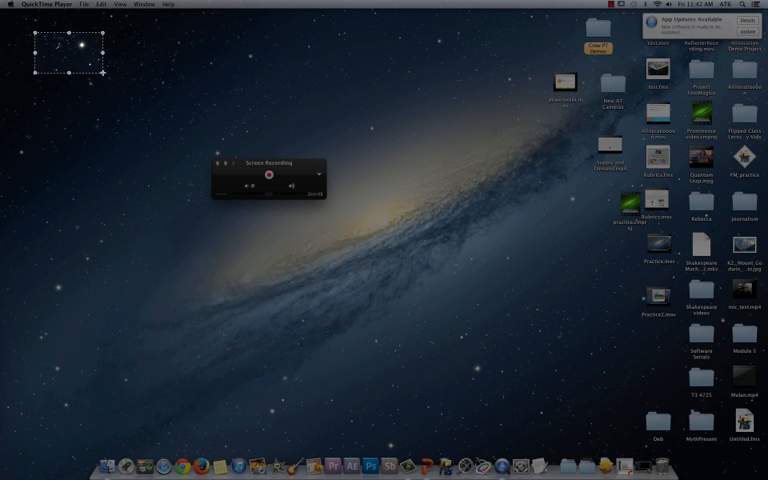
- Drag across the screen to begin the screen capture
drag(108, 76, 518, 376)
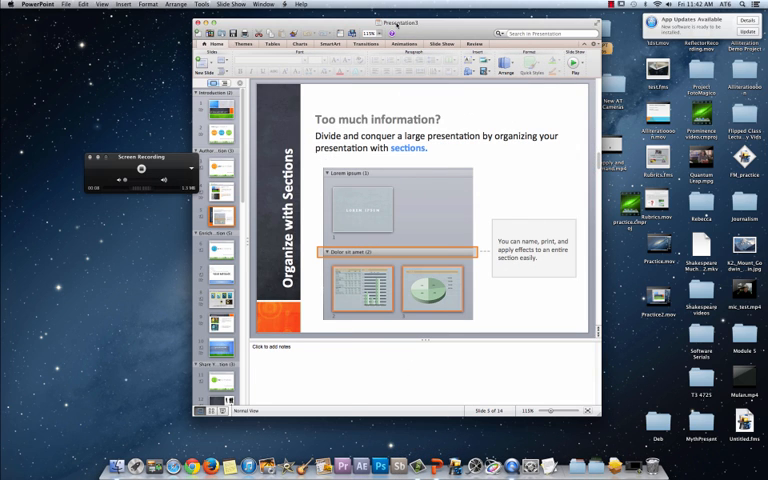
- Bring the PowerPoint presentation about sections to the front while recording runs
click(228, 4)
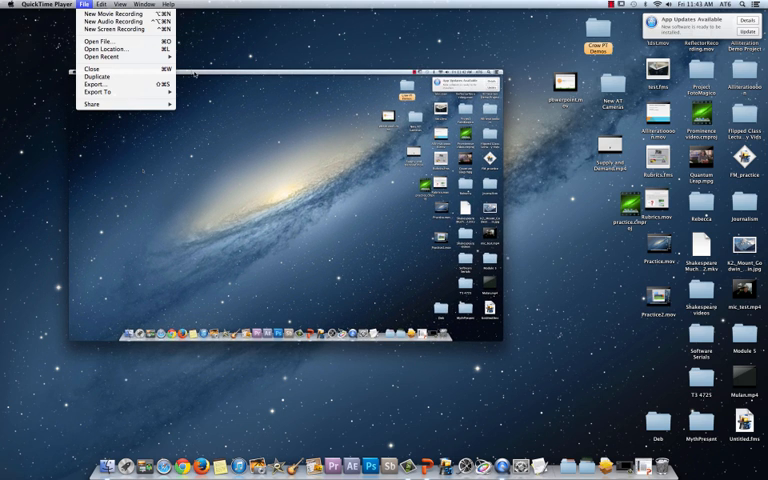
- Save the recorded movie with Where set to Desktop and the Movie format list shown
click(108, 14)
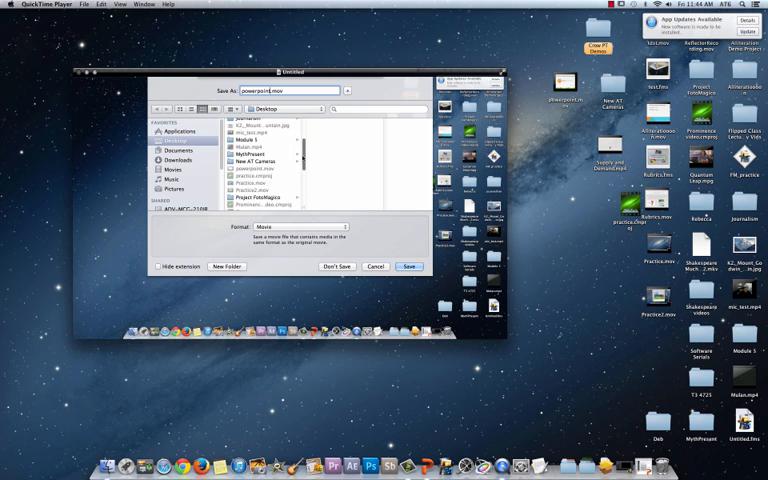
click(264, 162)
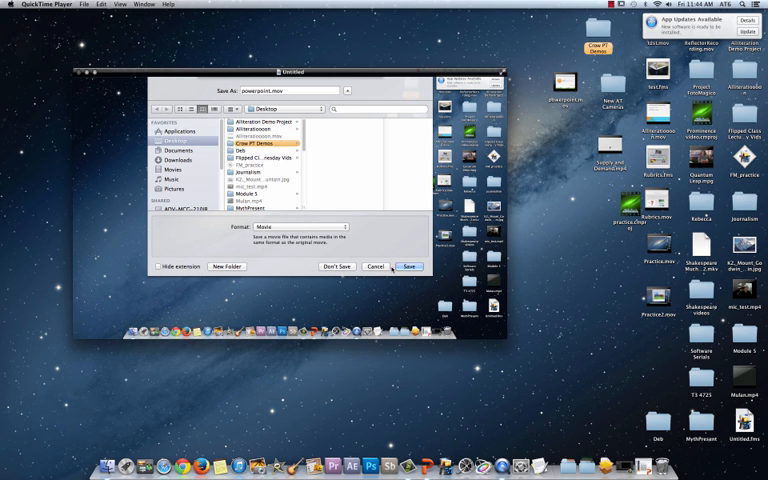
click(408, 266)
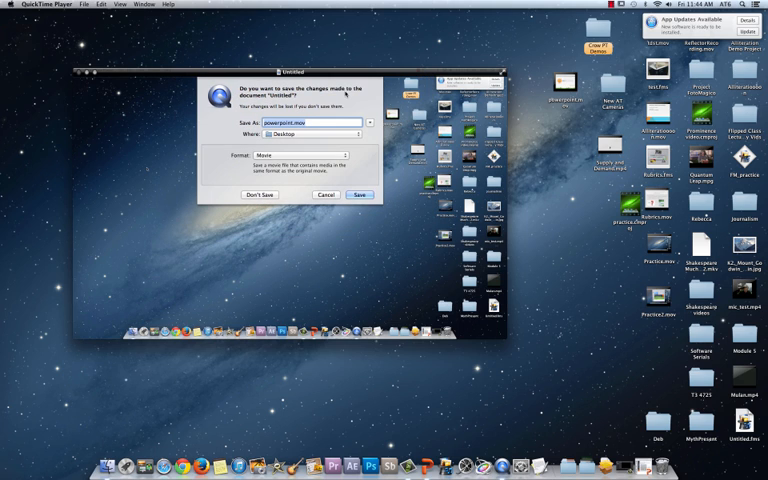
click(294, 152)
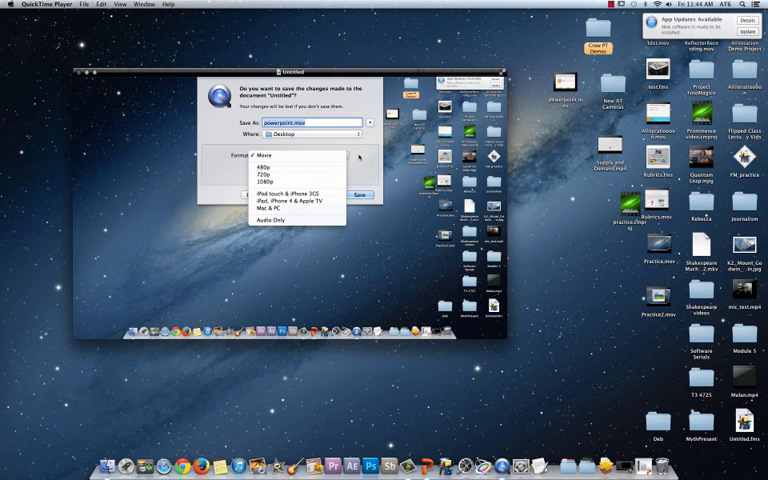
mouse_move(296, 182)
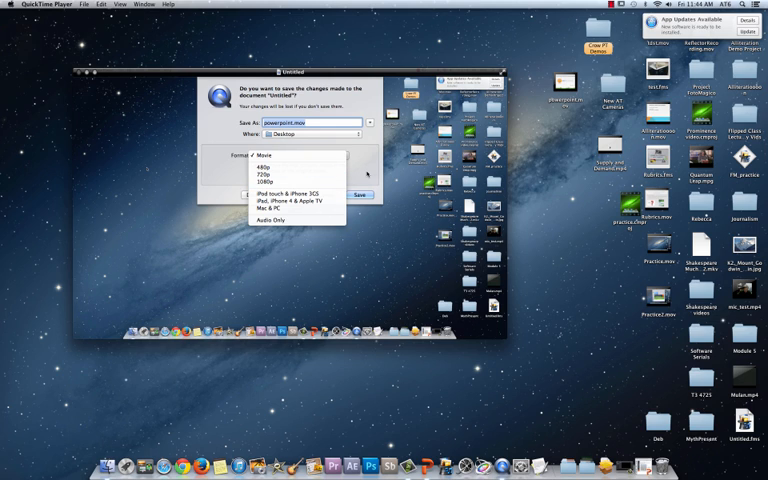
mouse_move(280, 220)
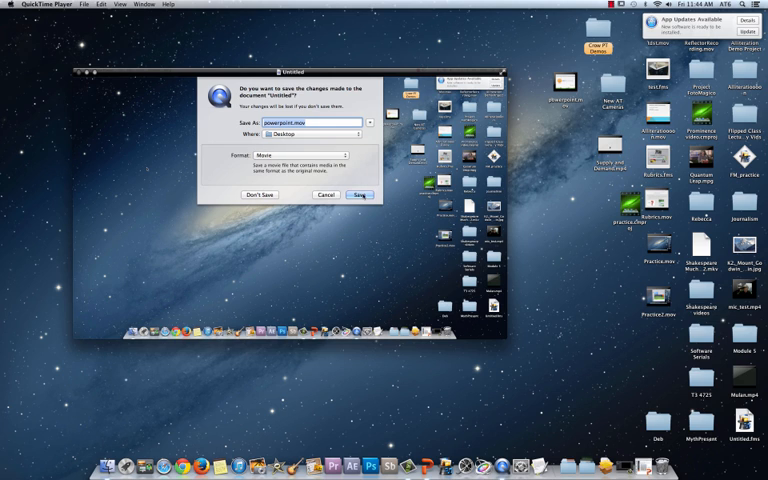
- Save to the Desktop replacing the existing movie, then position its icon beside the other files
click(356, 196)
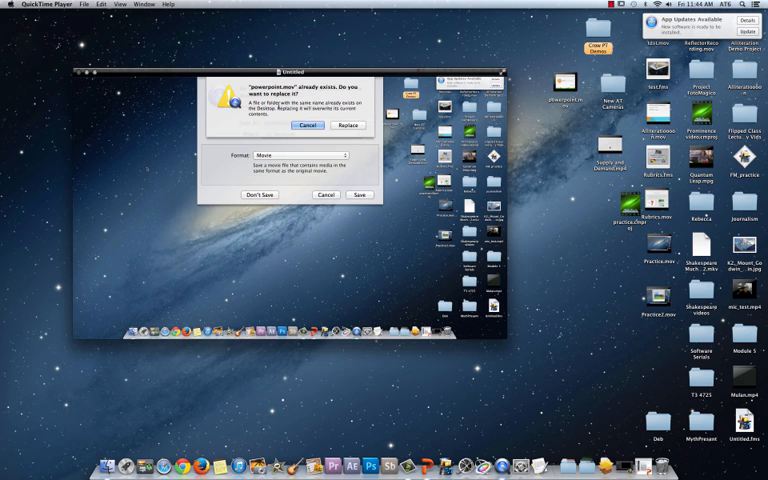
click(348, 124)
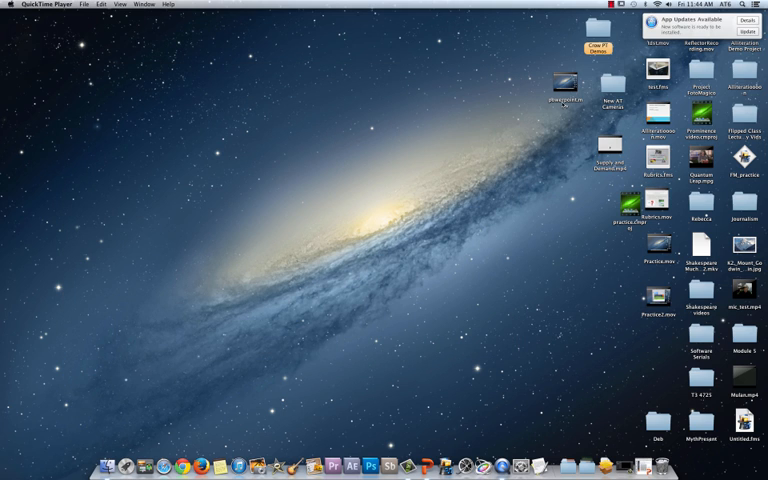
drag(564, 84, 312, 190)
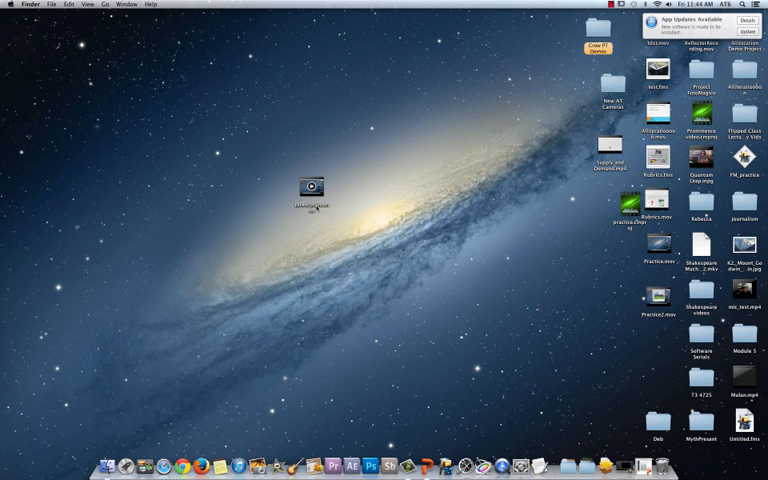
drag(312, 188, 564, 208)
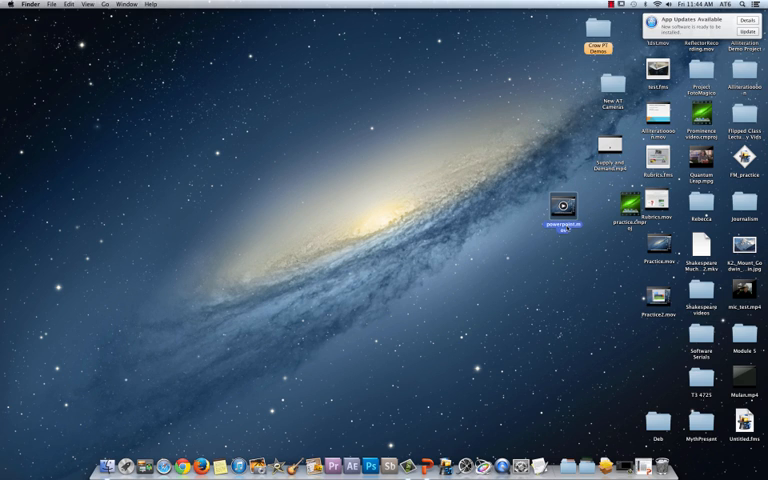